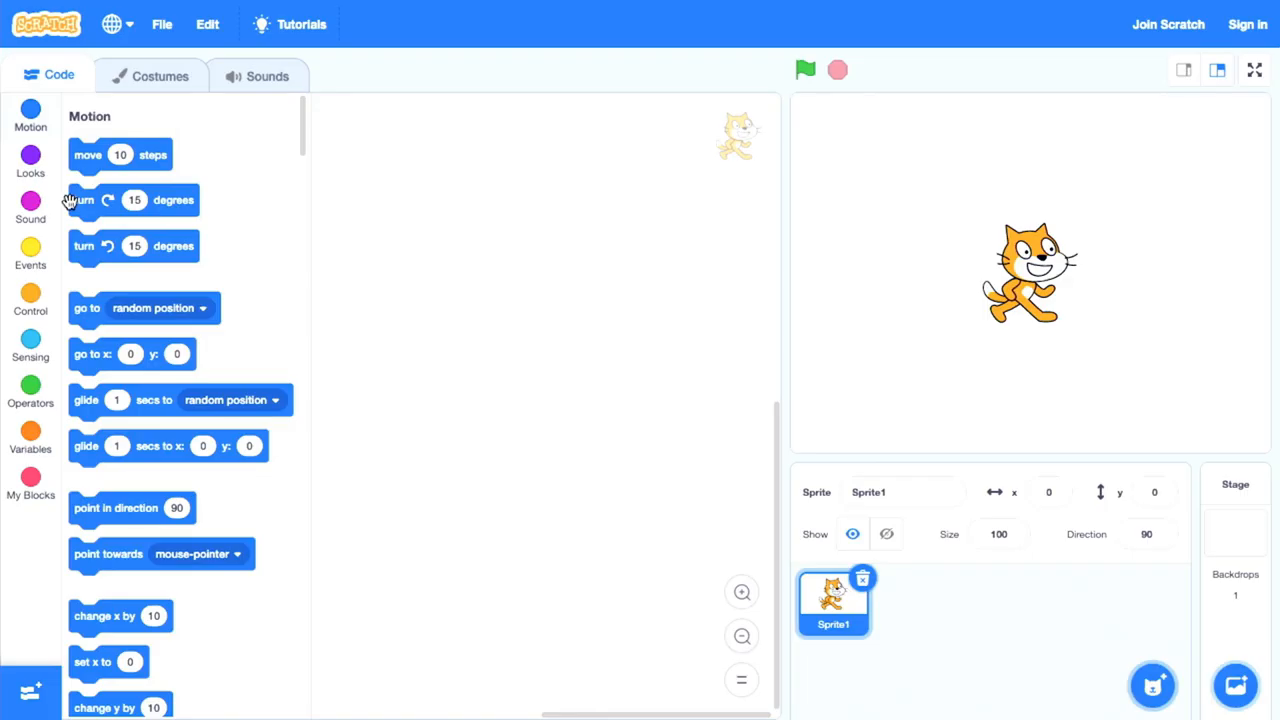
# Add the Video Sensing extension from the extension library to the project
pyautogui.click(30, 253)
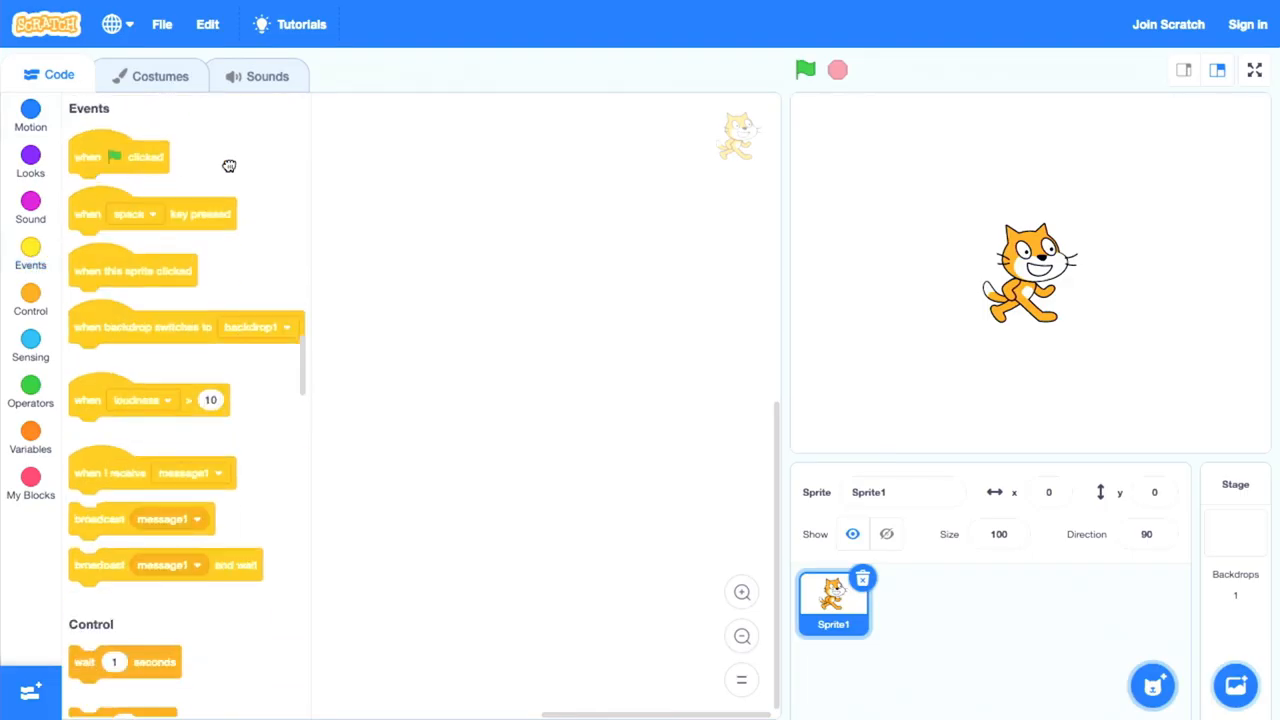
pyautogui.click(30, 690)
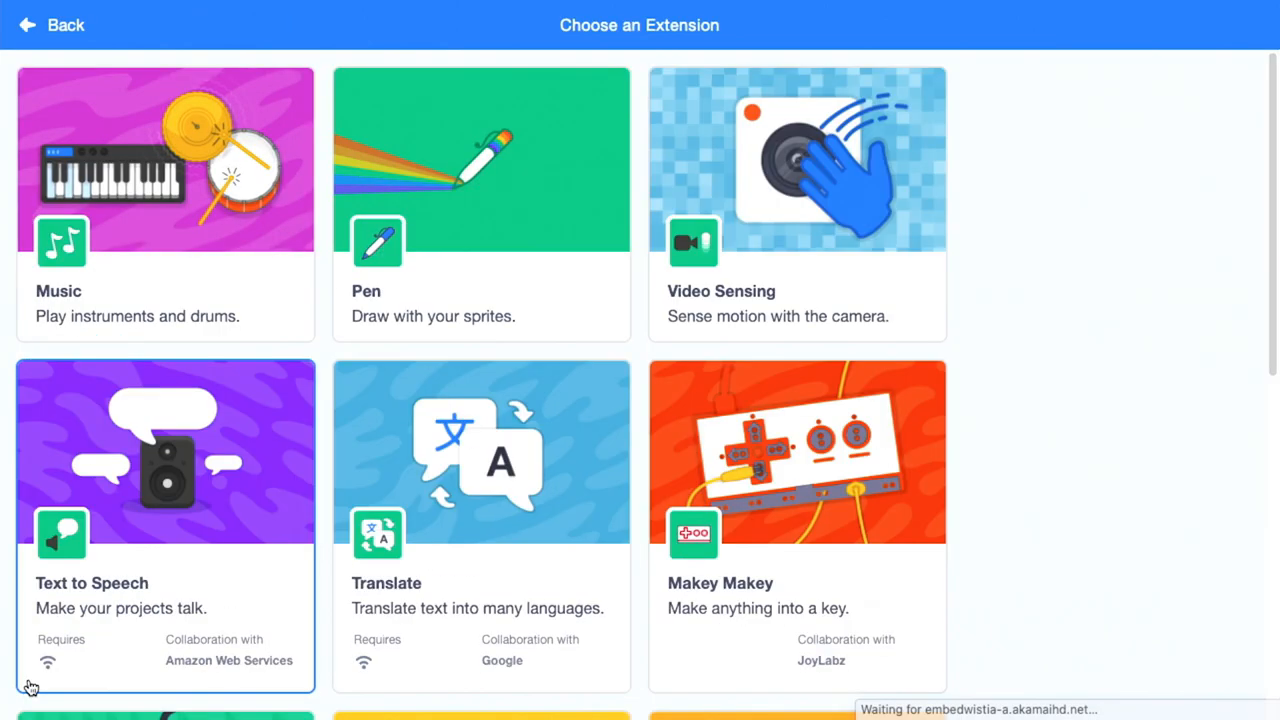
pyautogui.click(51, 25)
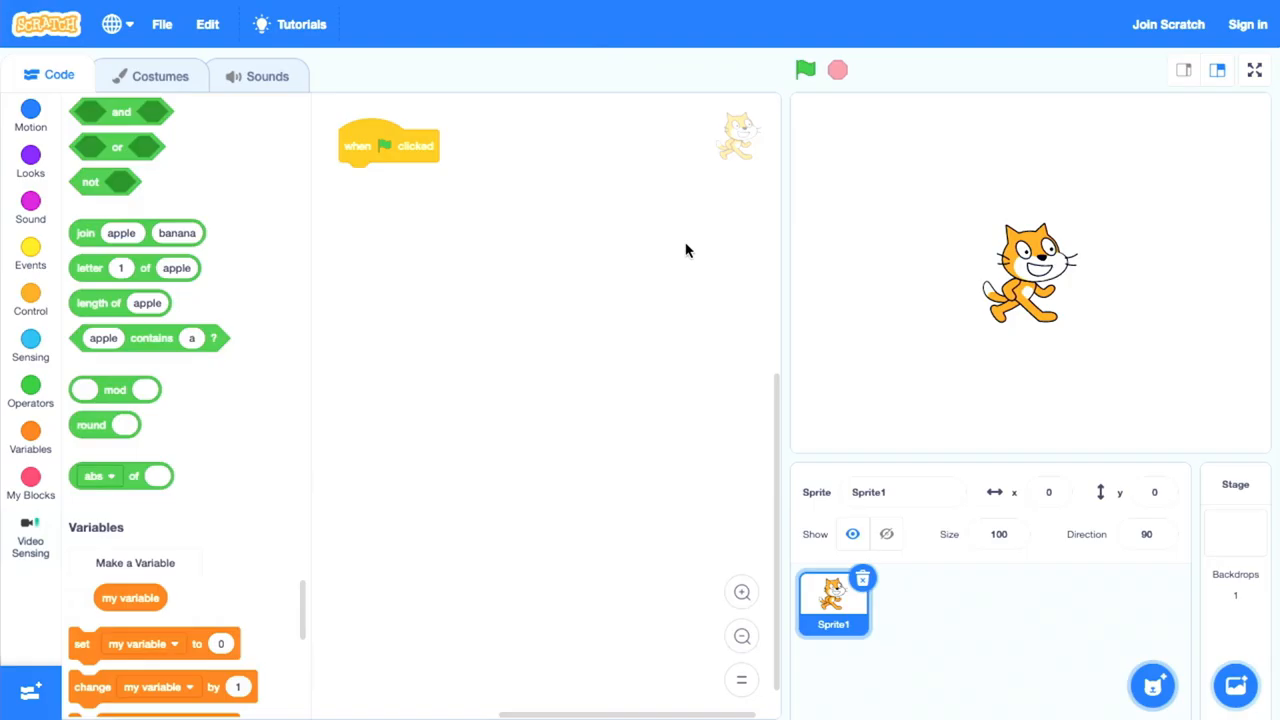
# Place a 'when video motion > 50' trigger block in the script area
pyautogui.click(30, 535)
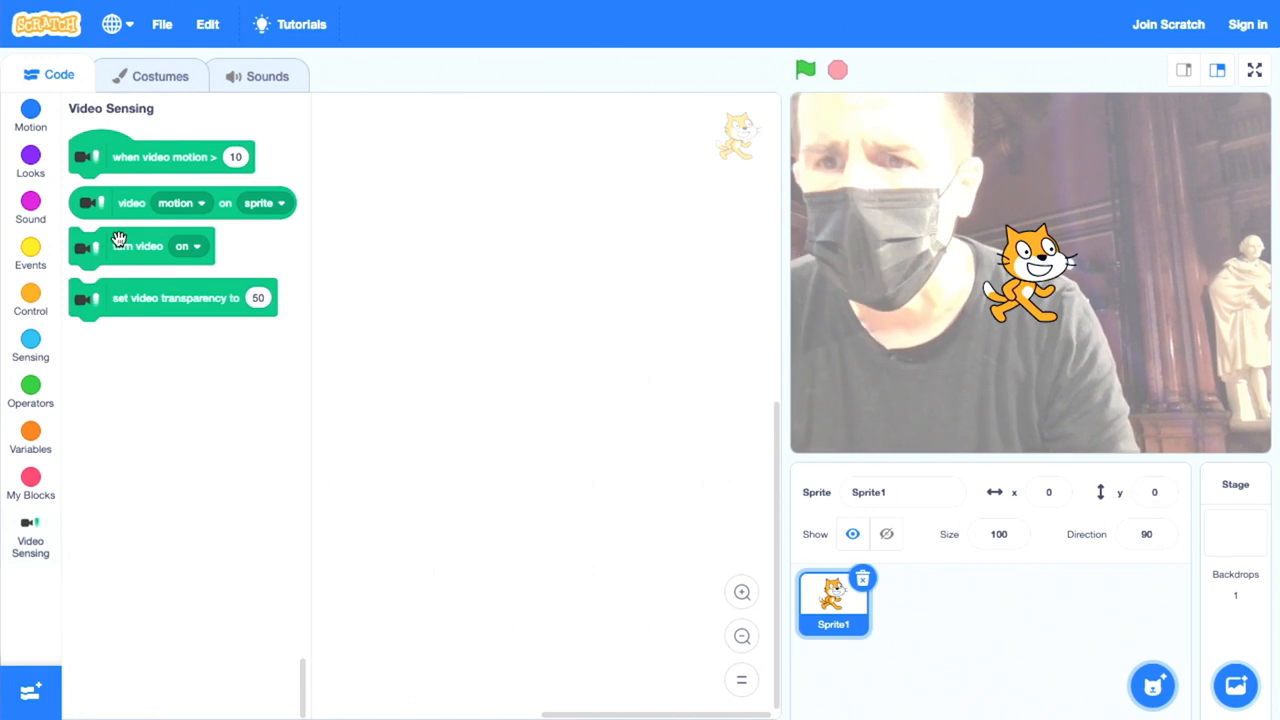
pyautogui.moveTo(160, 156); pyautogui.dragTo(465, 164)
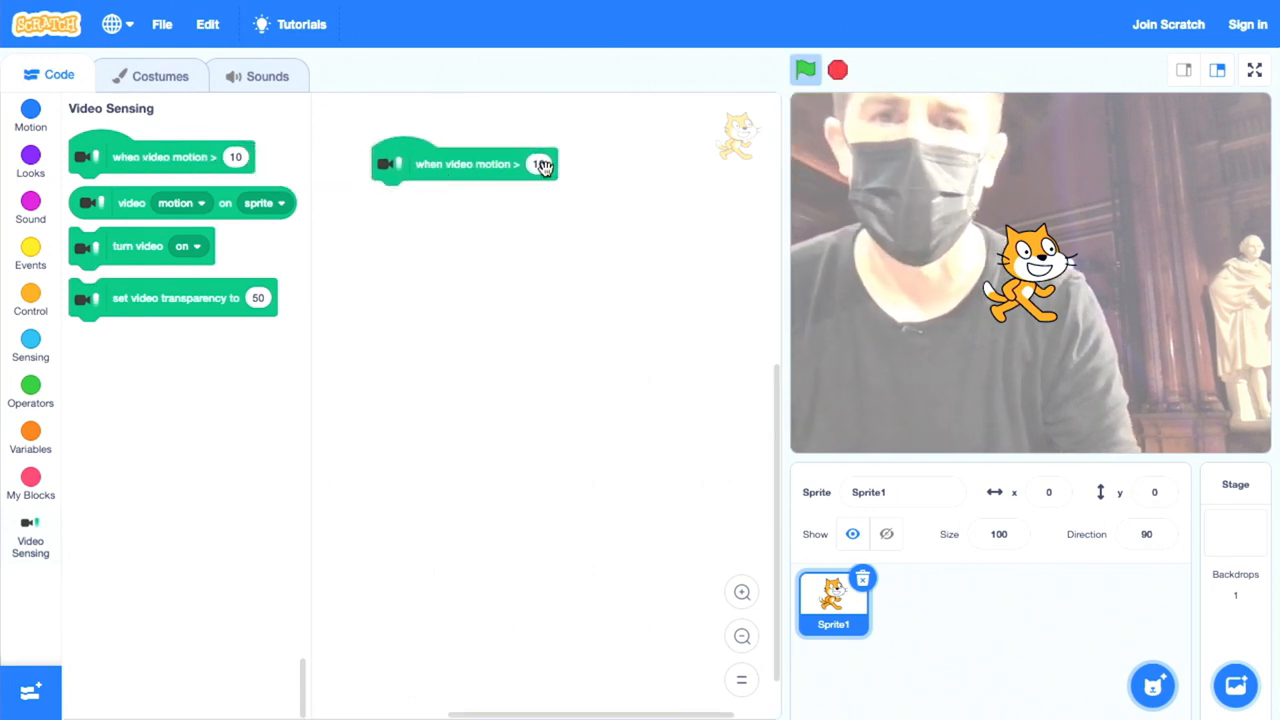
pyautogui.write('50')
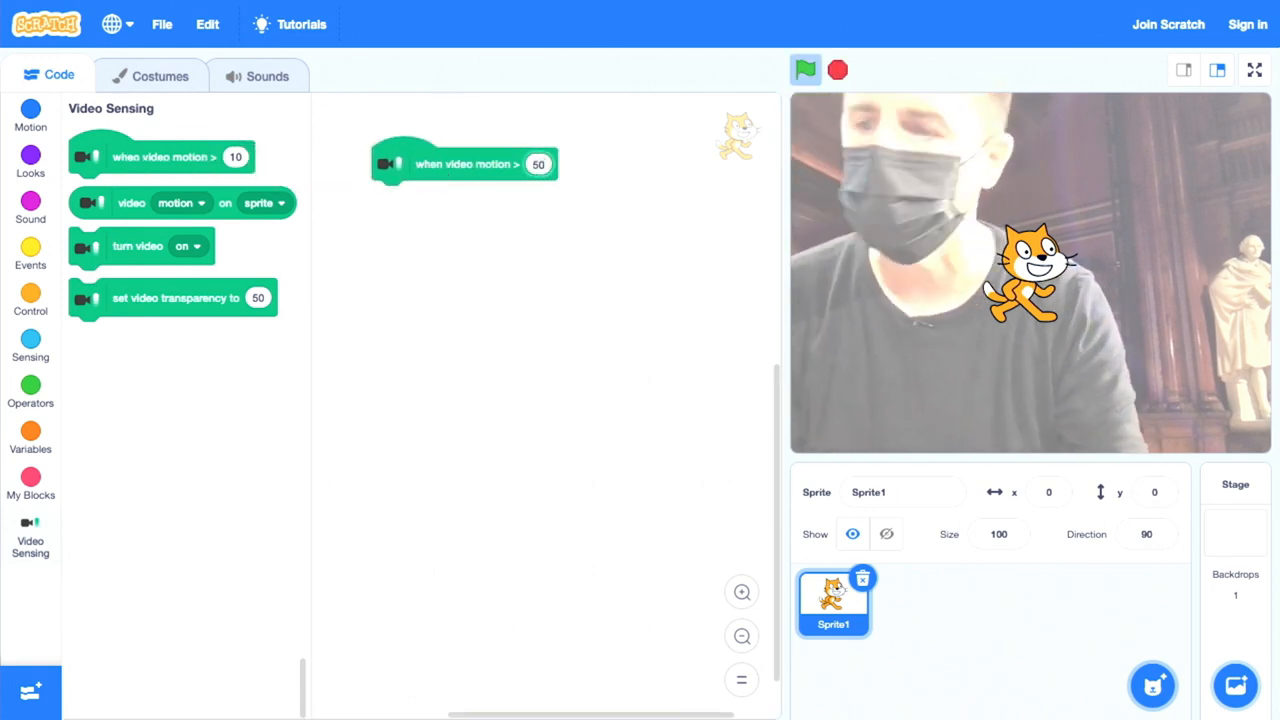
pyautogui.click(30, 205)
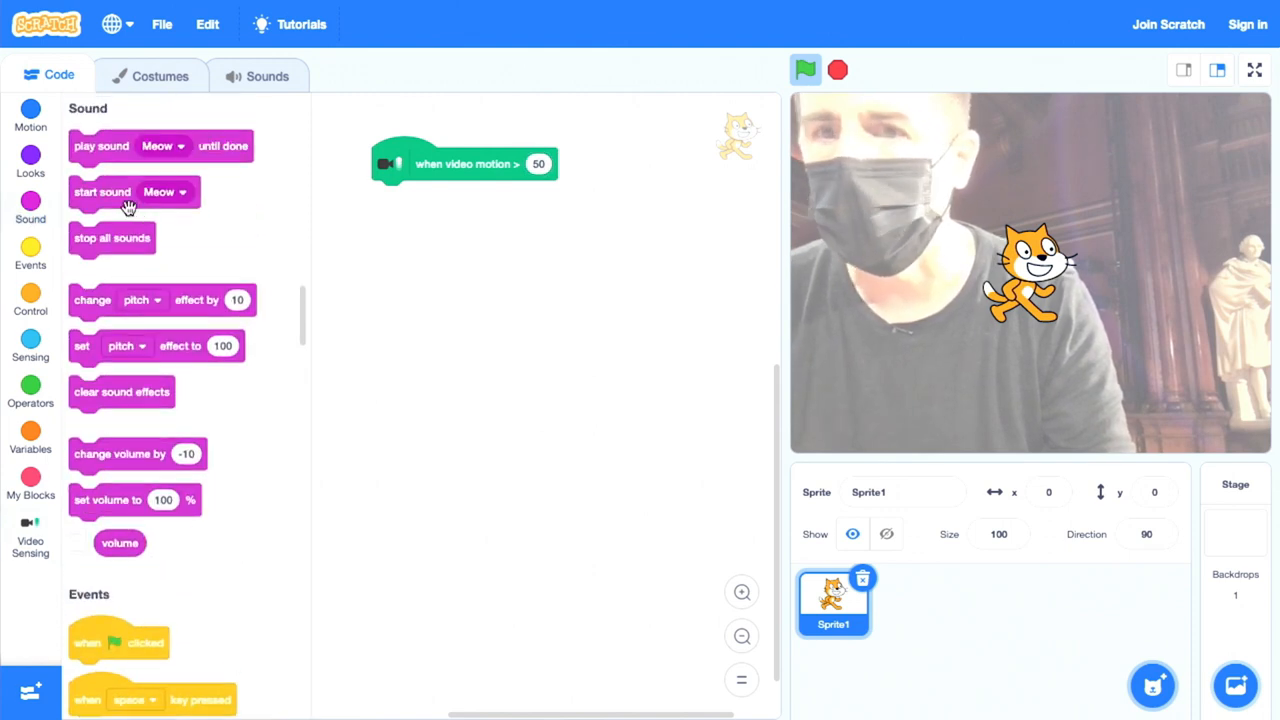